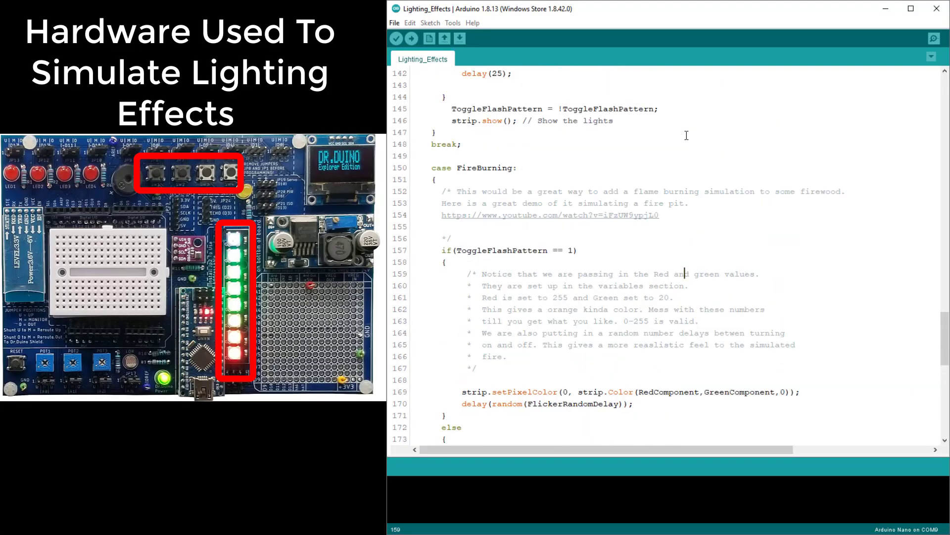
- Scroll up from the FireBurning case to the start of void loop() where the button selects the pattern
scroll(down, 3)
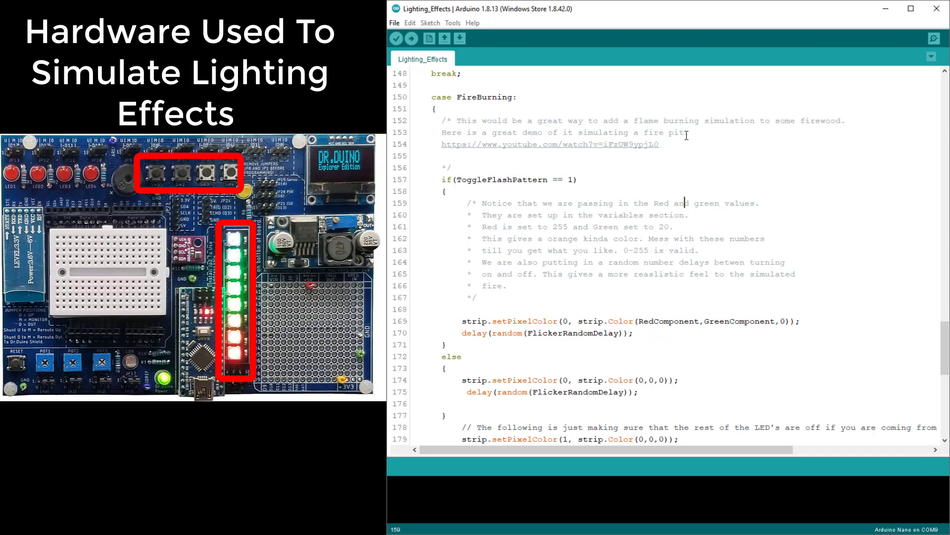
scroll(up, 3)
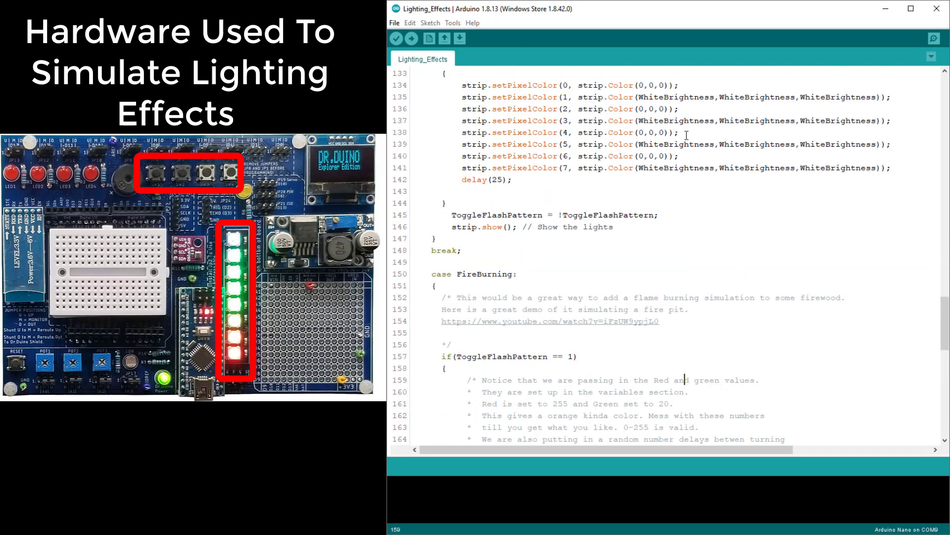
scroll(up, 3)
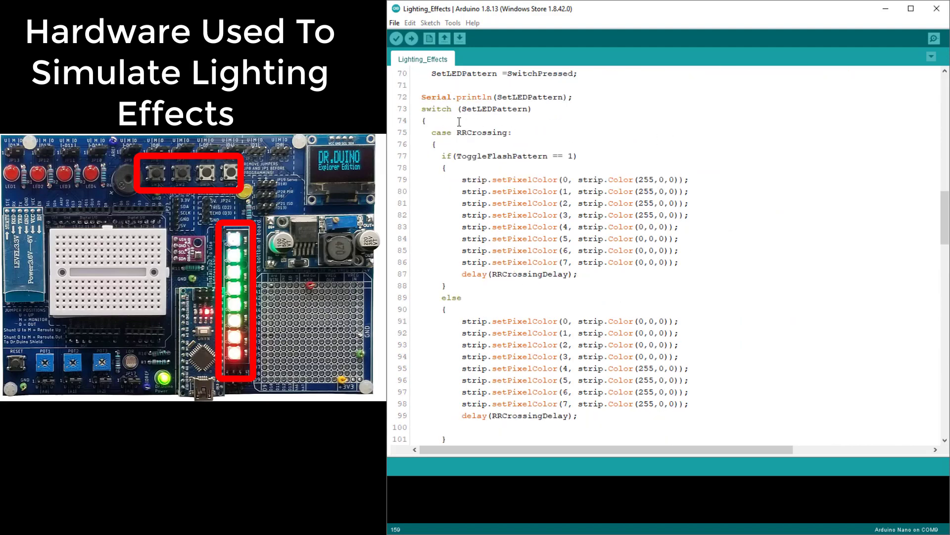
scroll(up, 3)
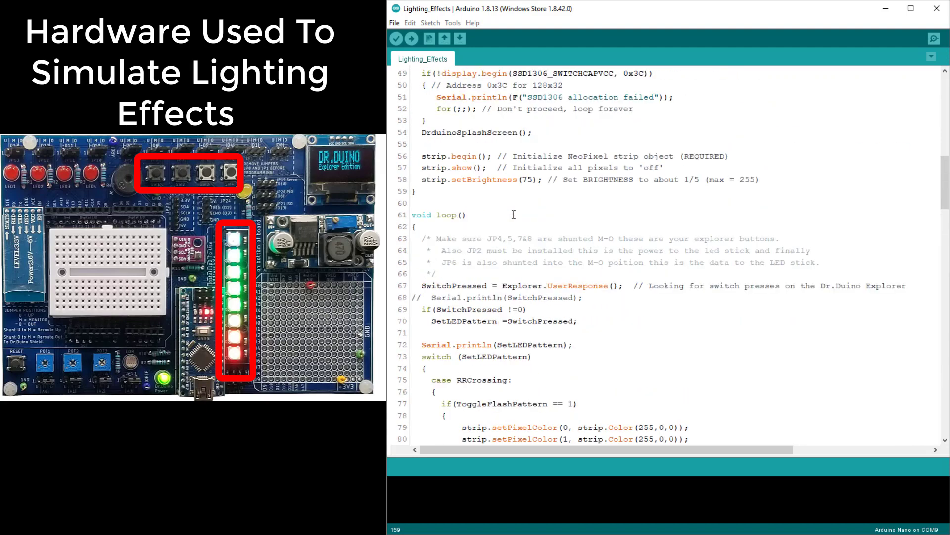
scroll(up, 3)
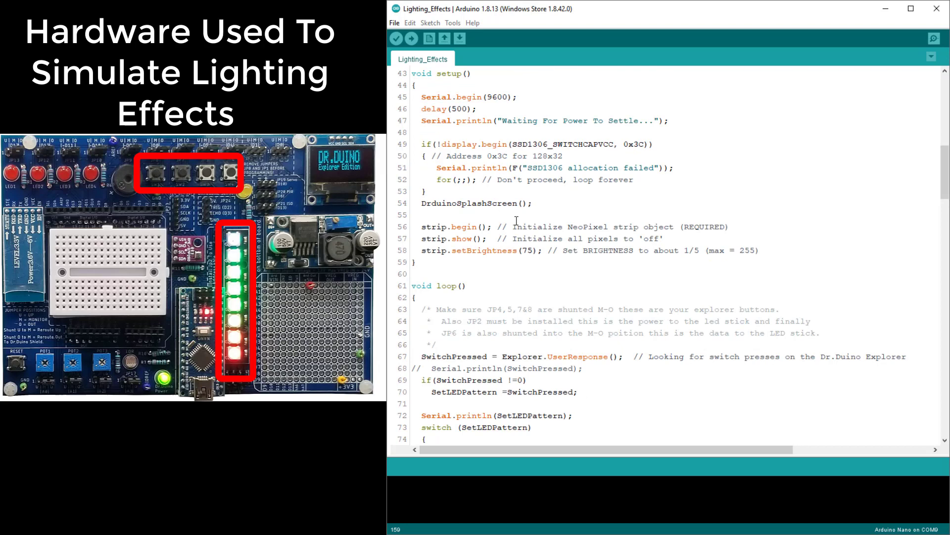
scroll(down, 3)
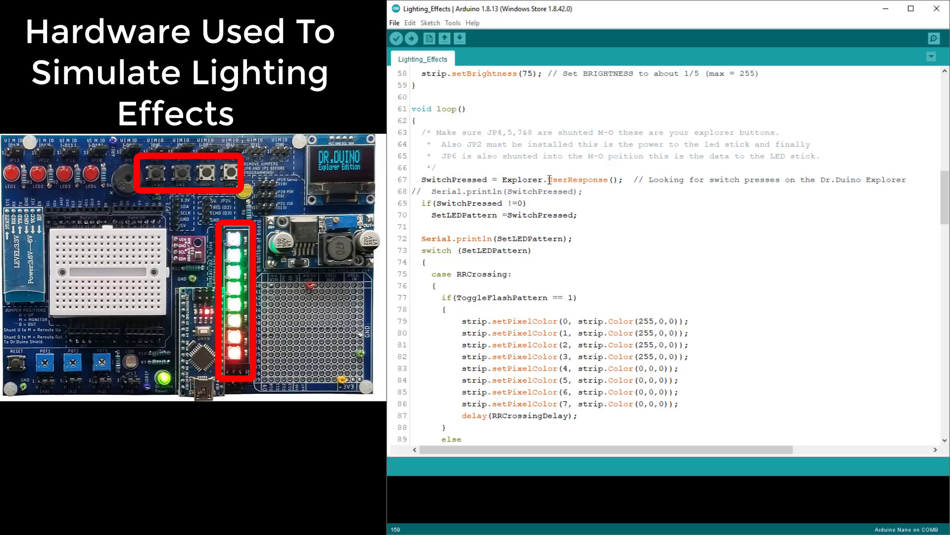
- Scroll down slightly to reveal the full RRCrossing case with its two alternating red patterns
scroll(down, 3)
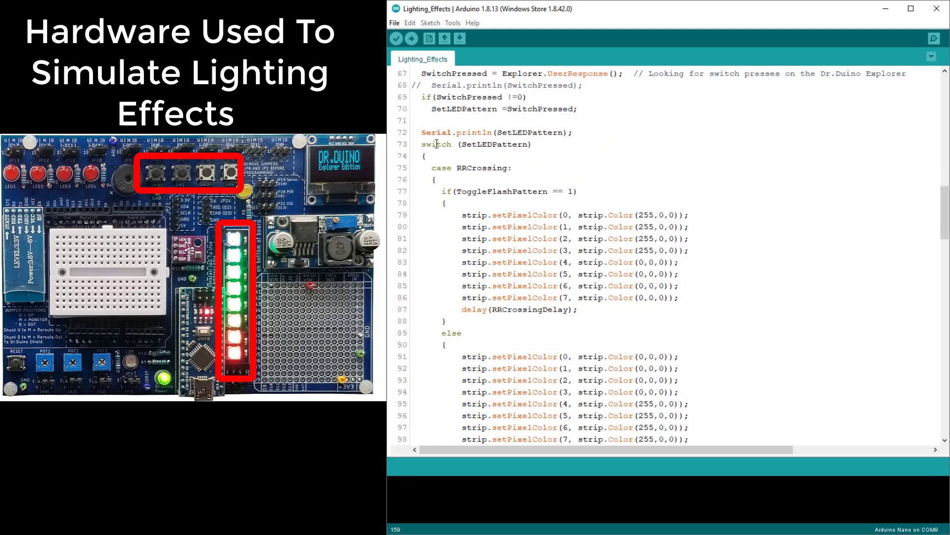
mouse_move(537, 301)
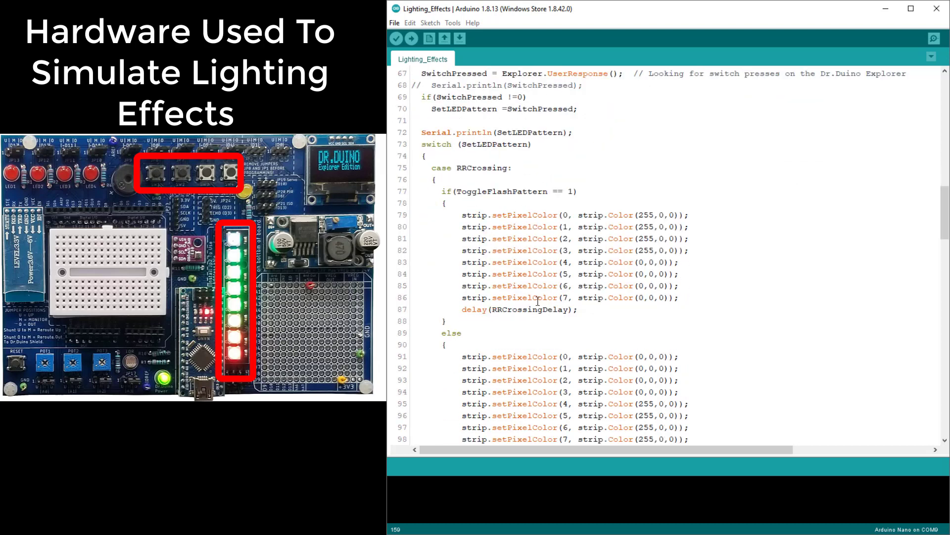
mouse_move(469, 212)
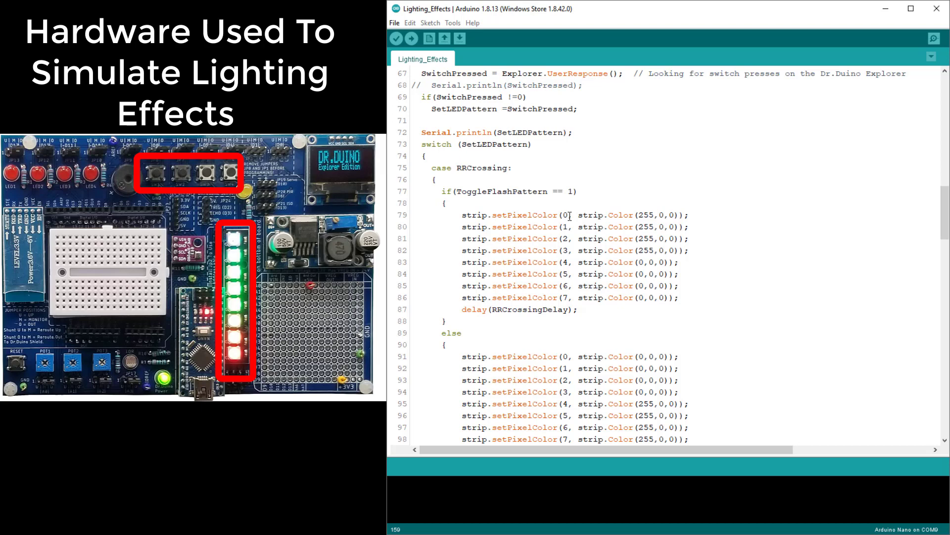
scroll(down, 3)
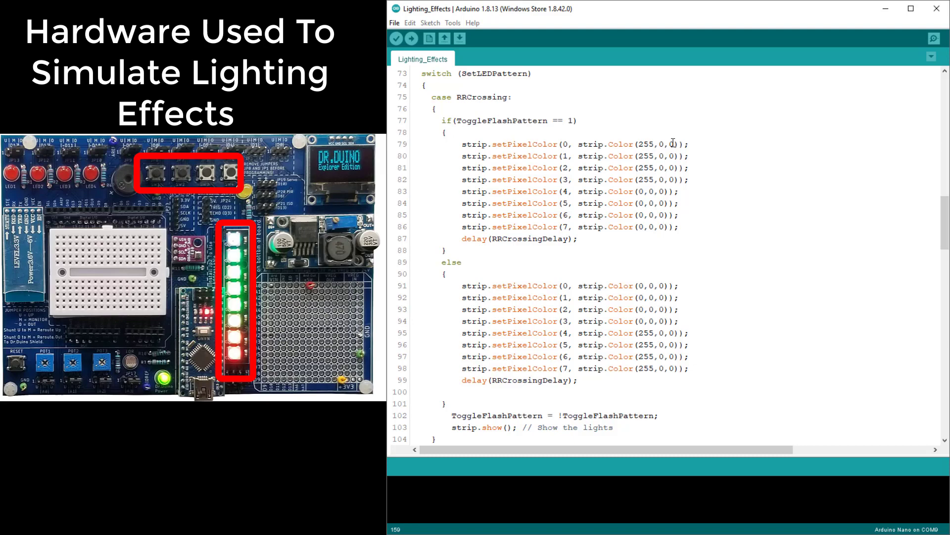
- Scroll past RRCrossing to the FlutterWhite case's comment and alternating white pixel statements
scroll(down, 3)
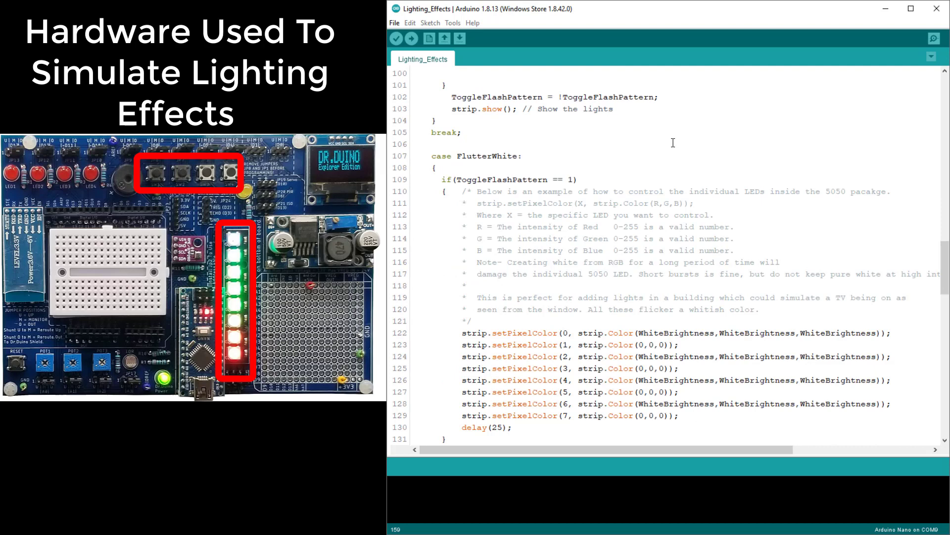
scroll(down, 3)
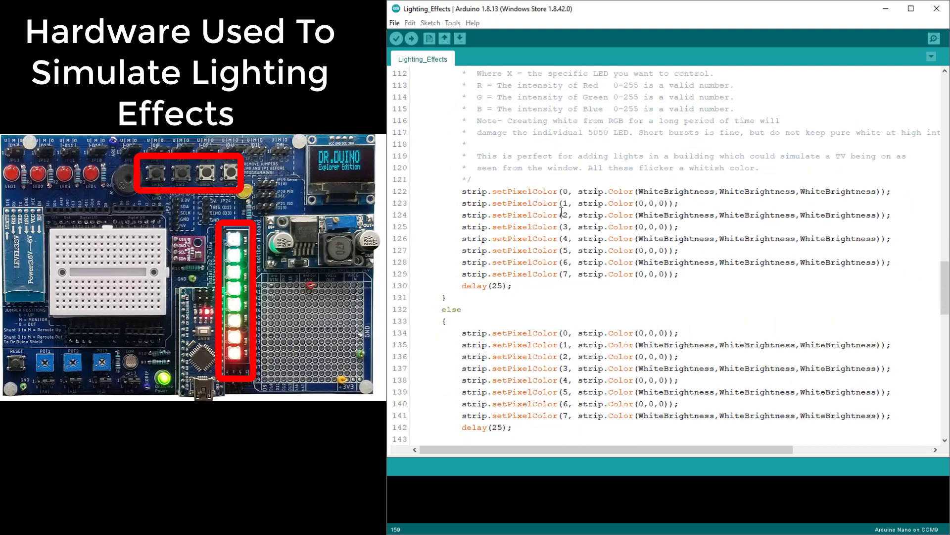
mouse_move(618, 226)
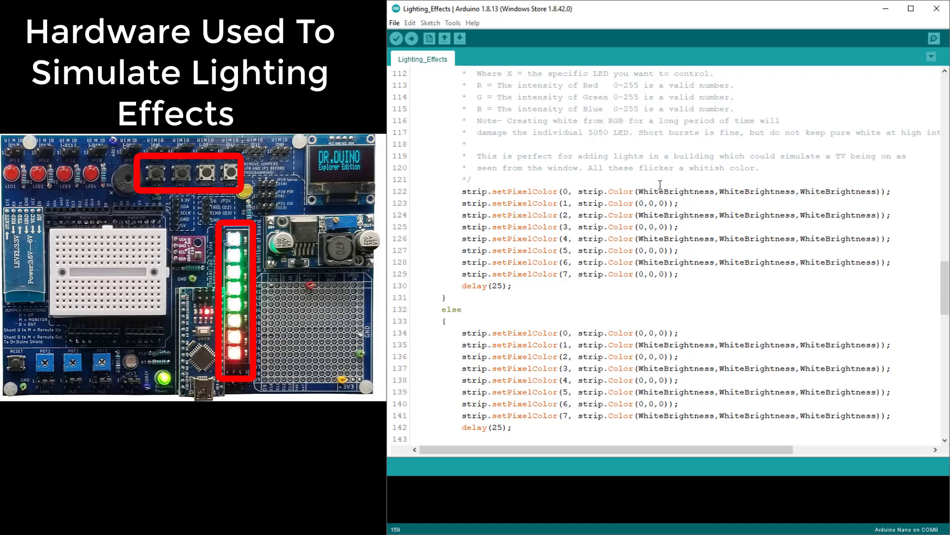
mouse_move(659, 187)
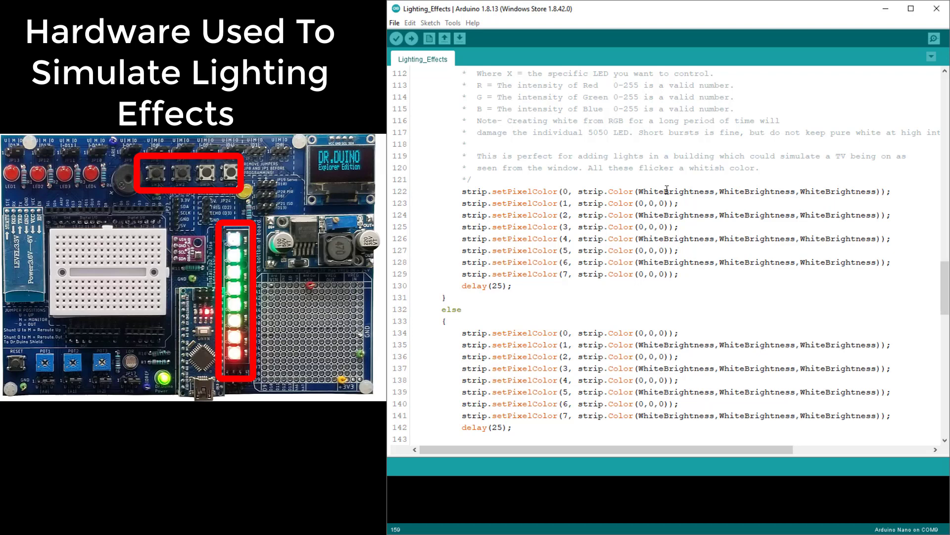
mouse_move(704, 214)
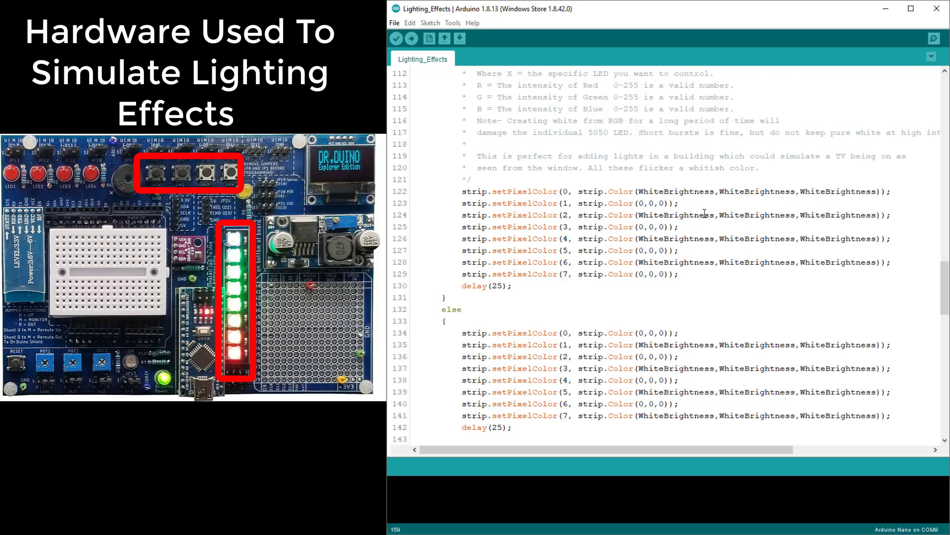
mouse_move(760, 201)
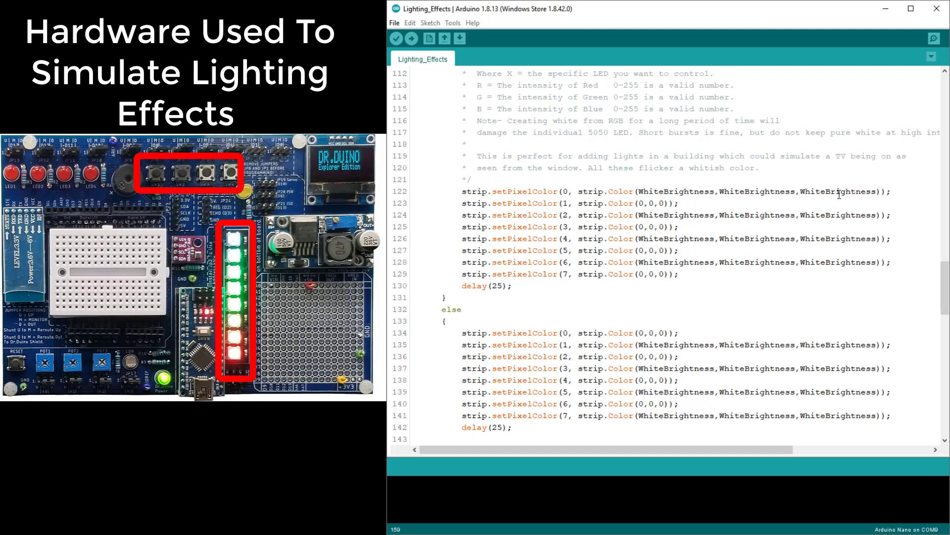
- Scroll to the FlutterWhite else branch, its pattern toggle and strip update, and the FireBurning heading
scroll(down, 3)
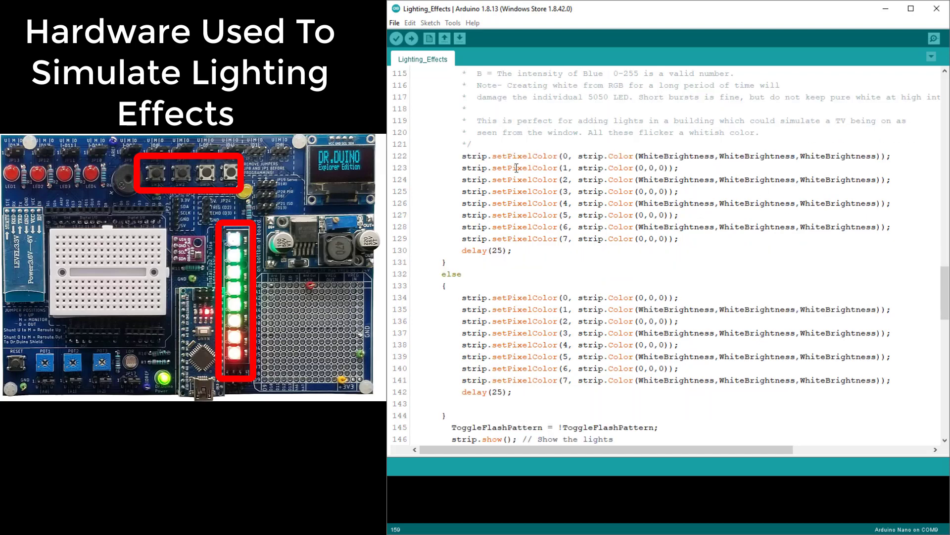
mouse_move(614, 156)
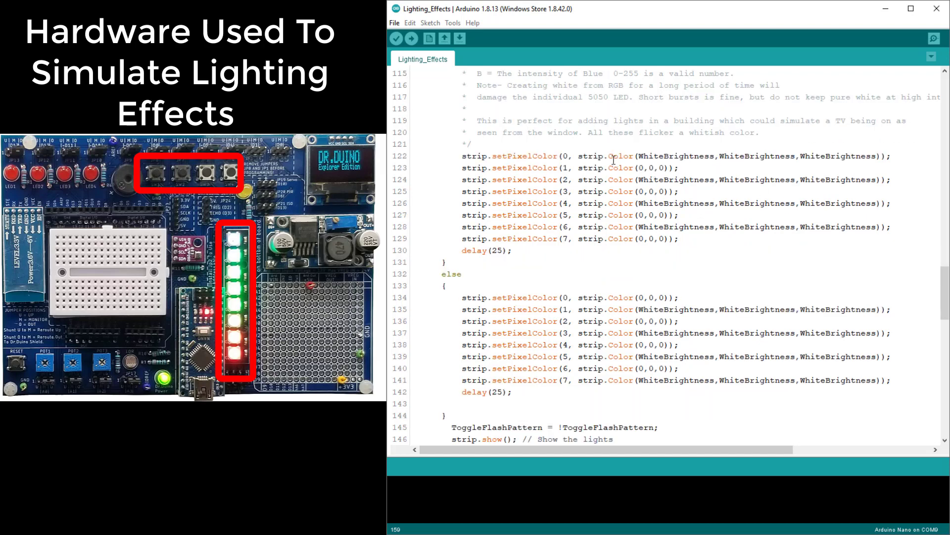
mouse_move(487, 250)
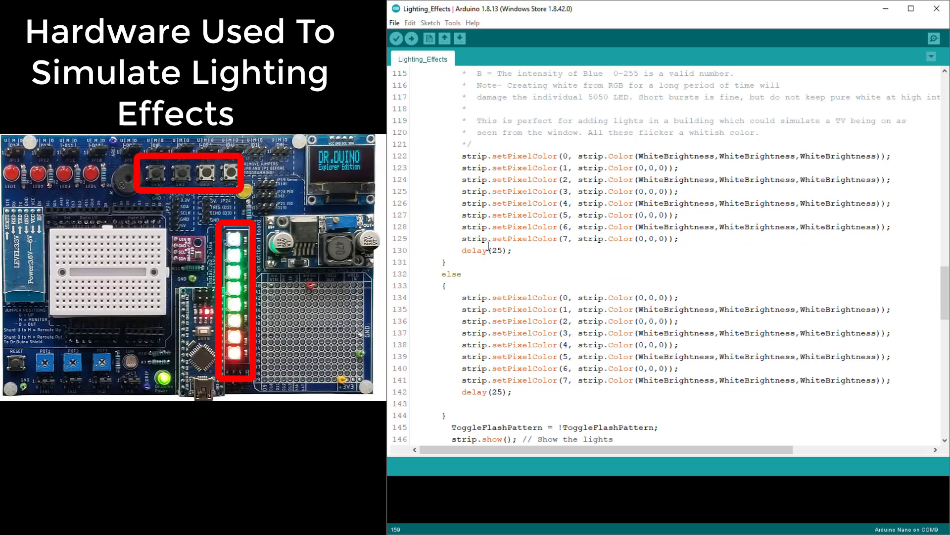
scroll(down, 3)
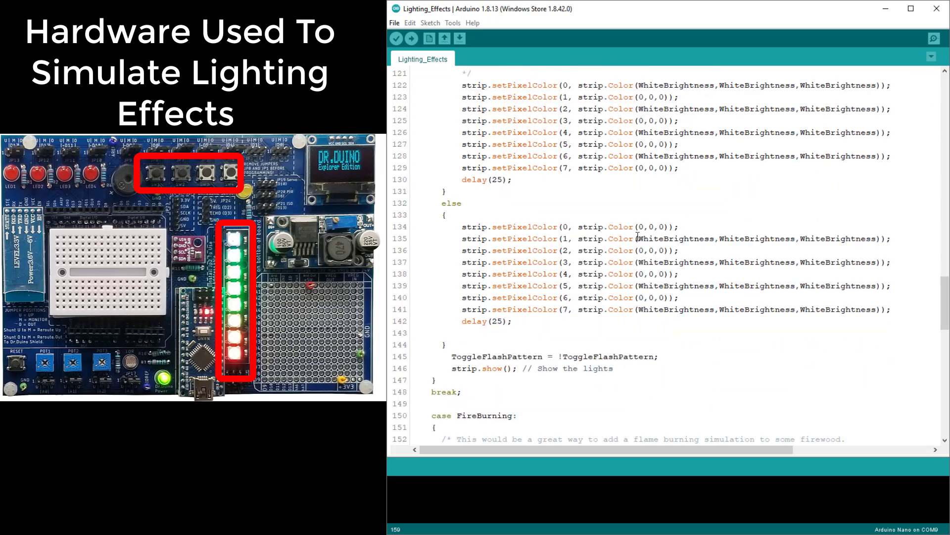
mouse_move(636, 233)
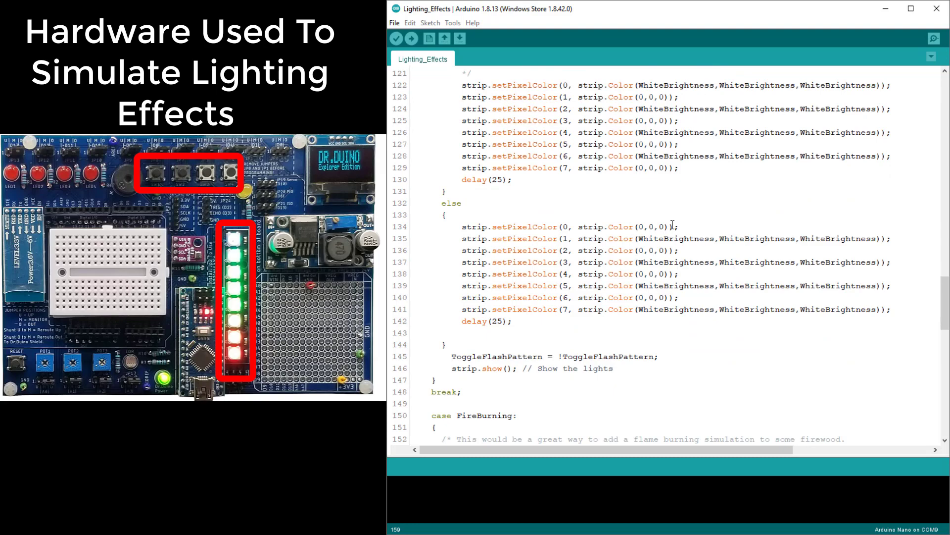
scroll(down, 3)
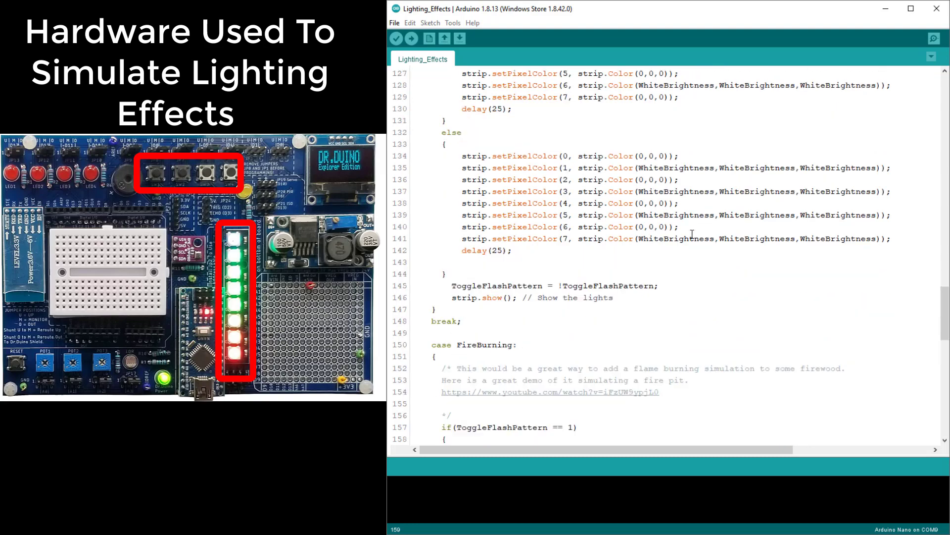
scroll(down, 3)
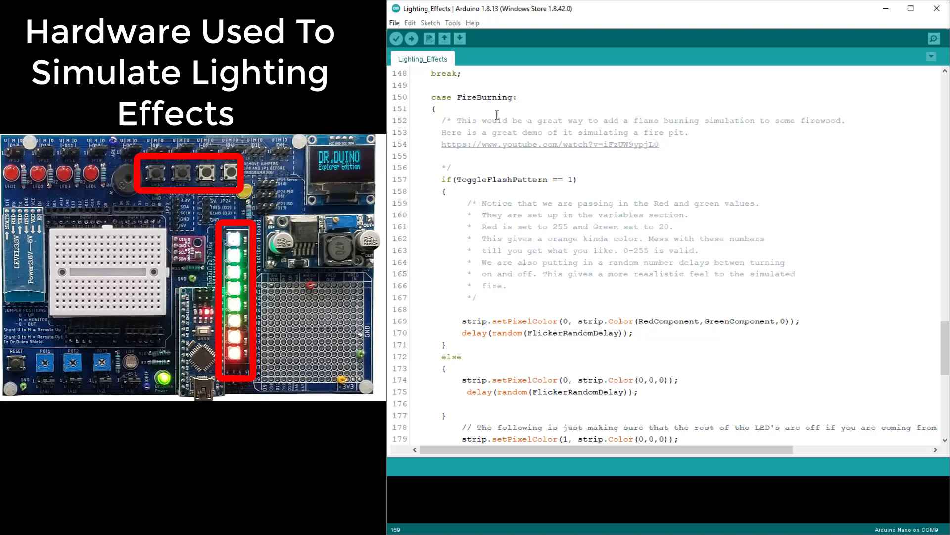
scroll(down, 3)
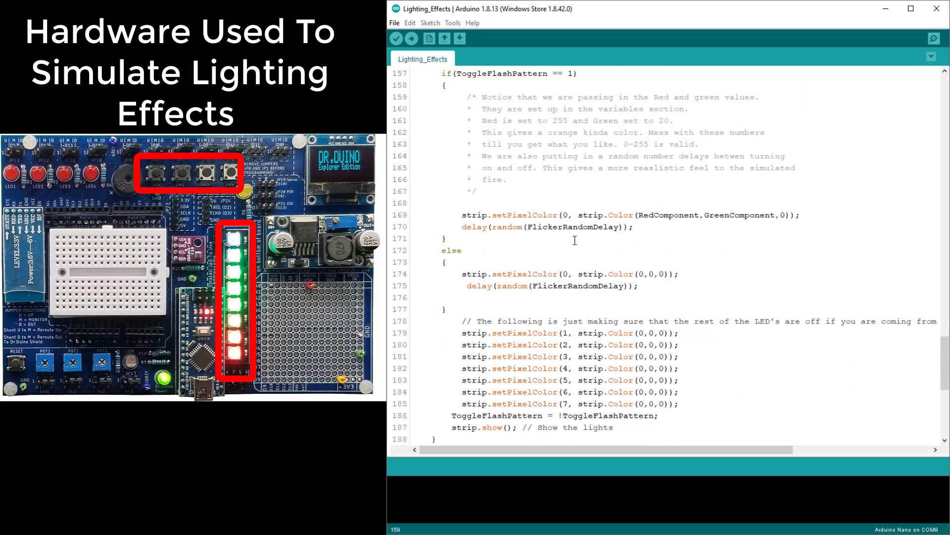
scroll(up, 3)
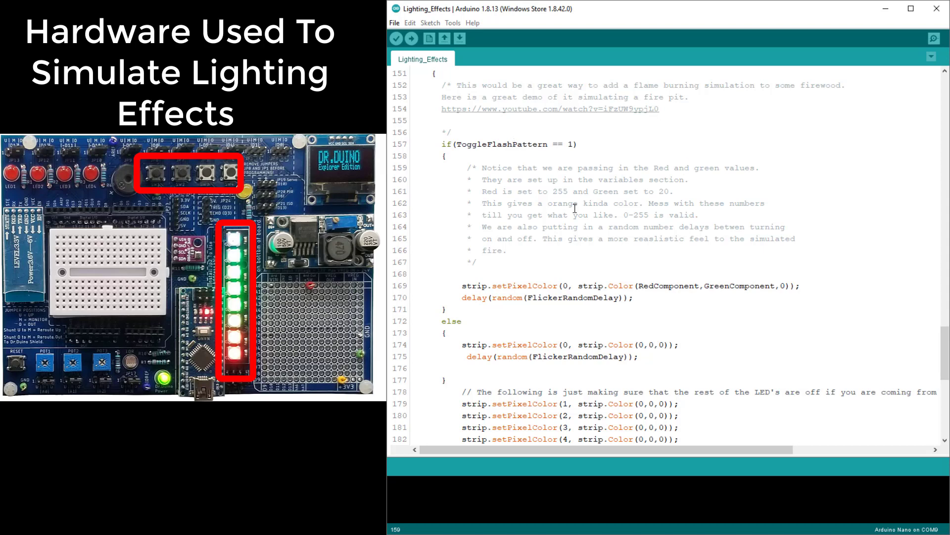
mouse_move(568, 222)
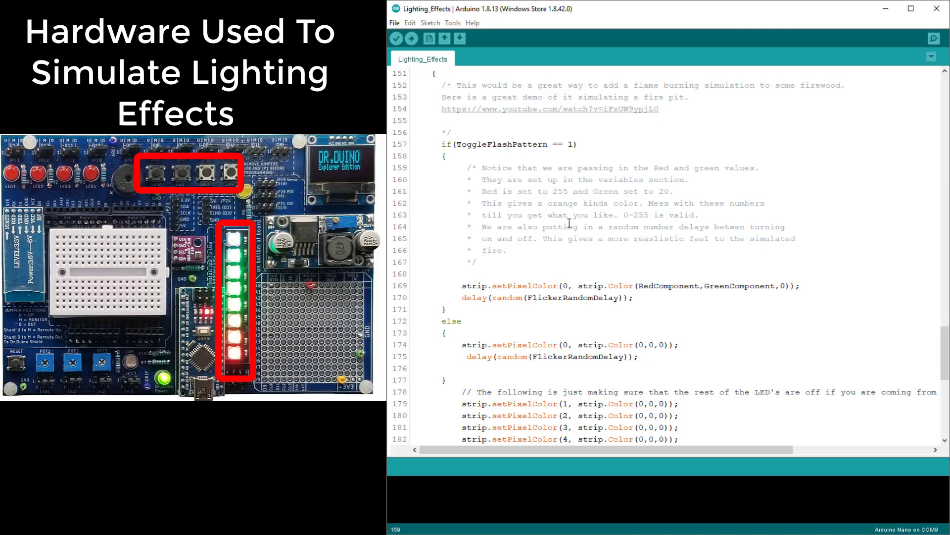
mouse_move(547, 157)
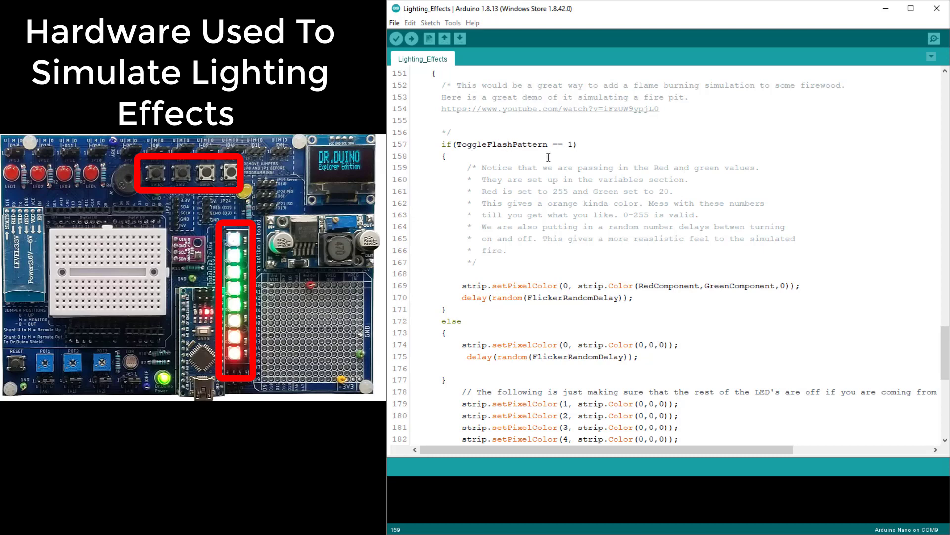
scroll(down, 3)
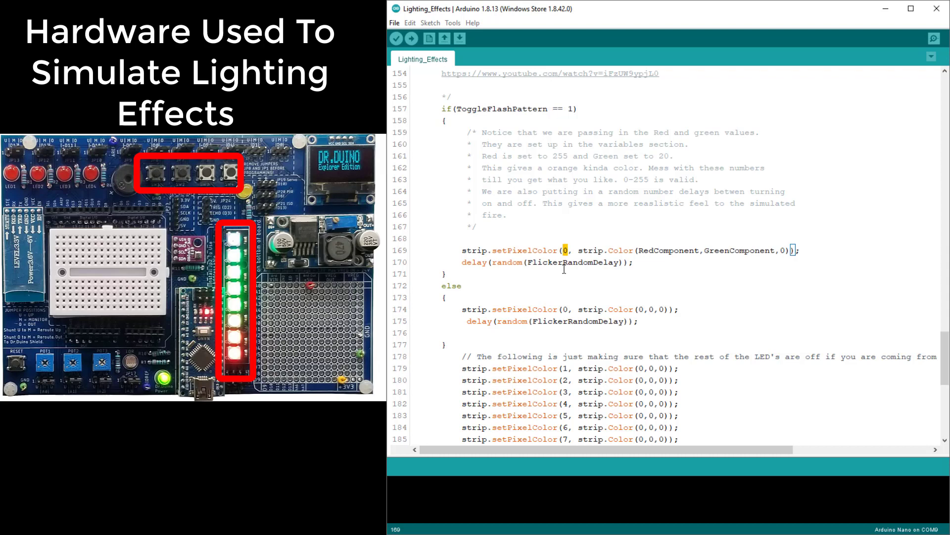
mouse_move(606, 269)
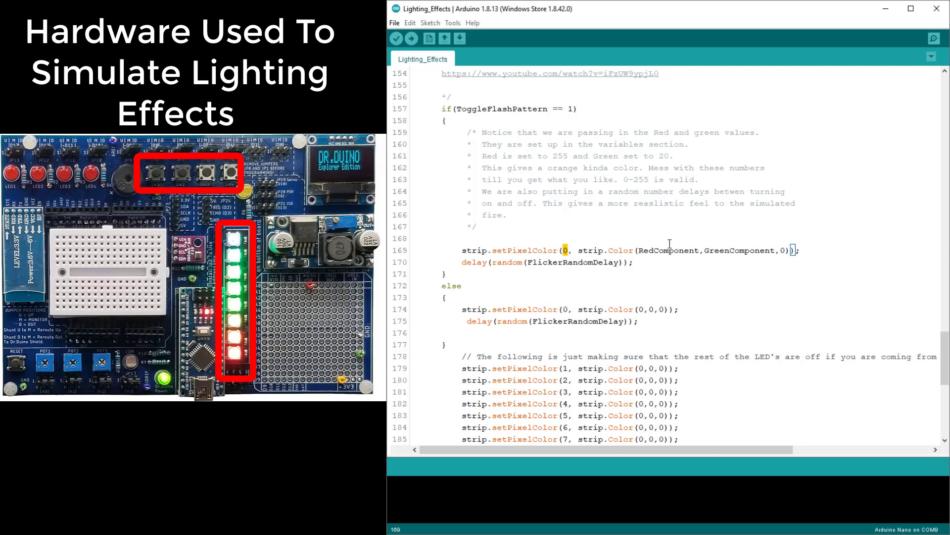
mouse_move(734, 259)
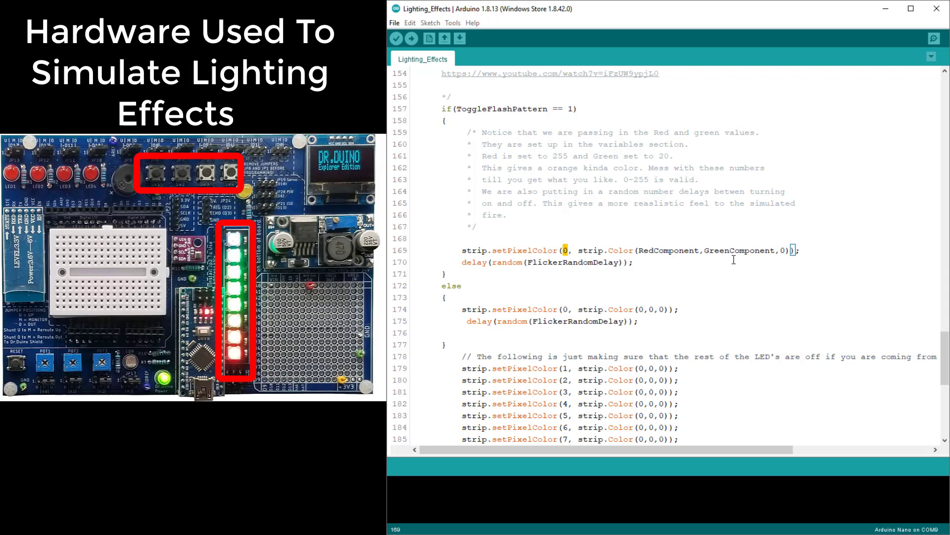
mouse_move(665, 250)
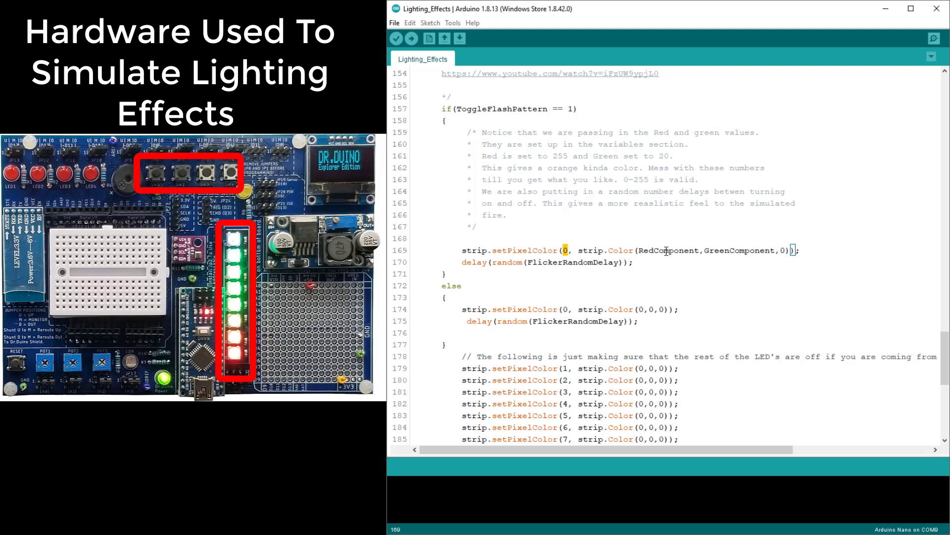
double_click(666, 250)
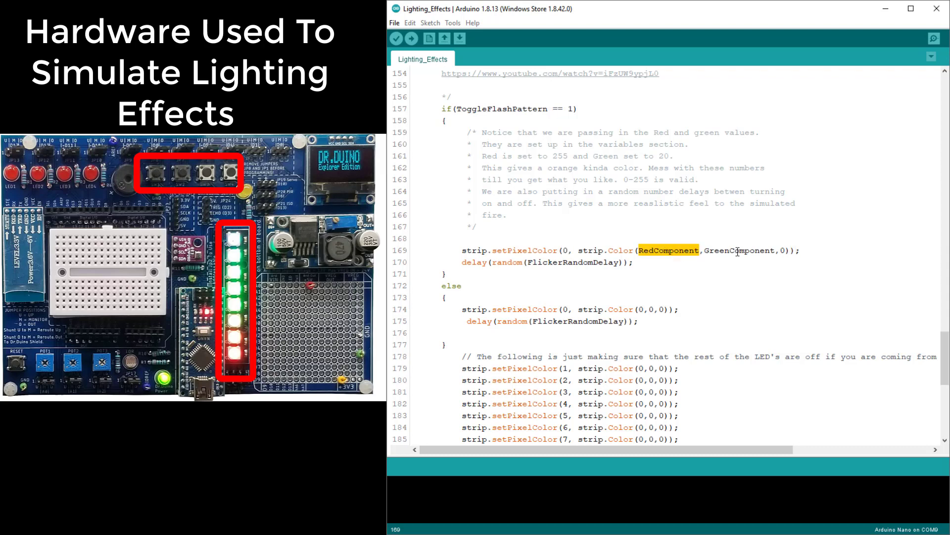
double_click(737, 250)
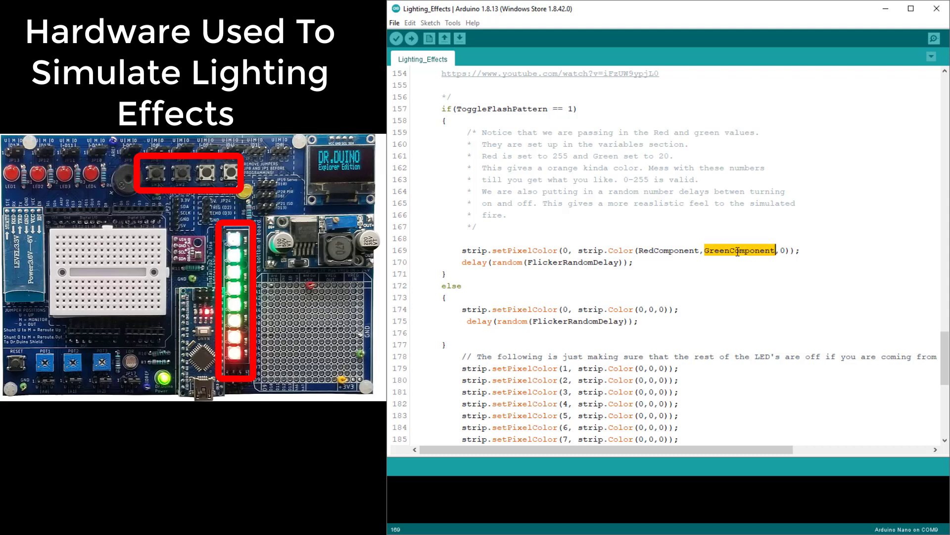
mouse_move(723, 261)
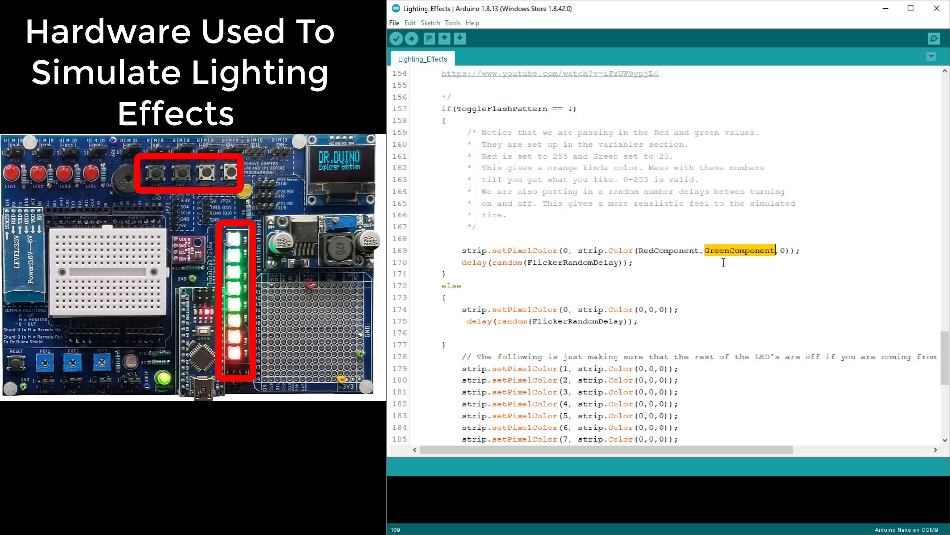
mouse_move(555, 261)
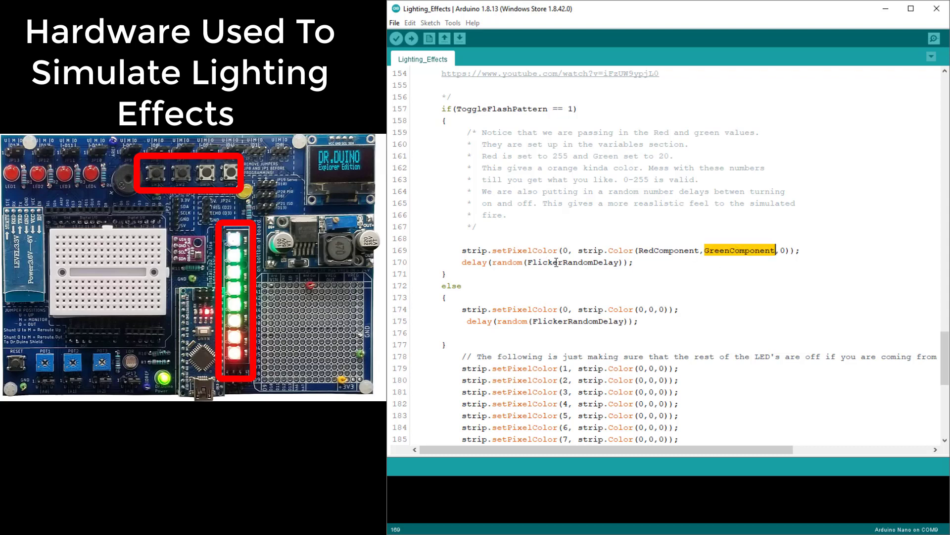
scroll(up, 3)
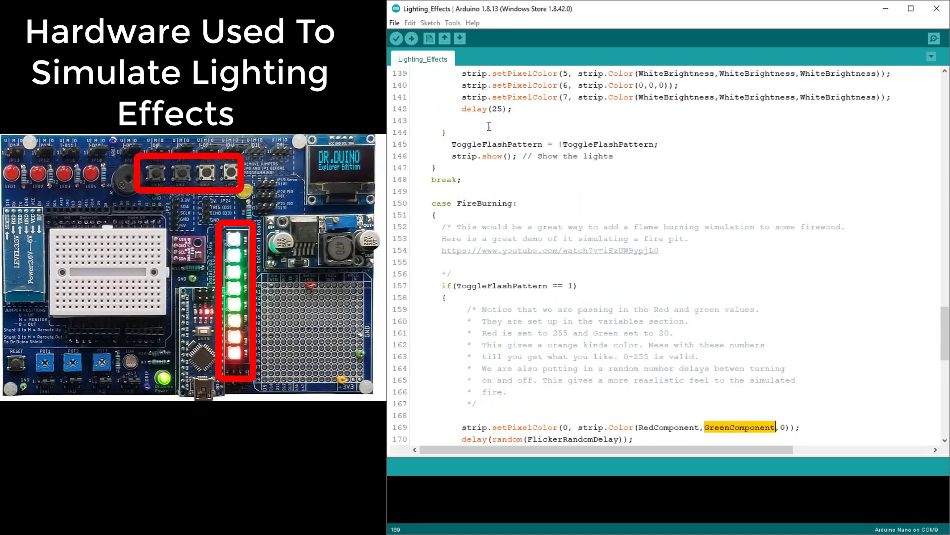
scroll(down, 3)
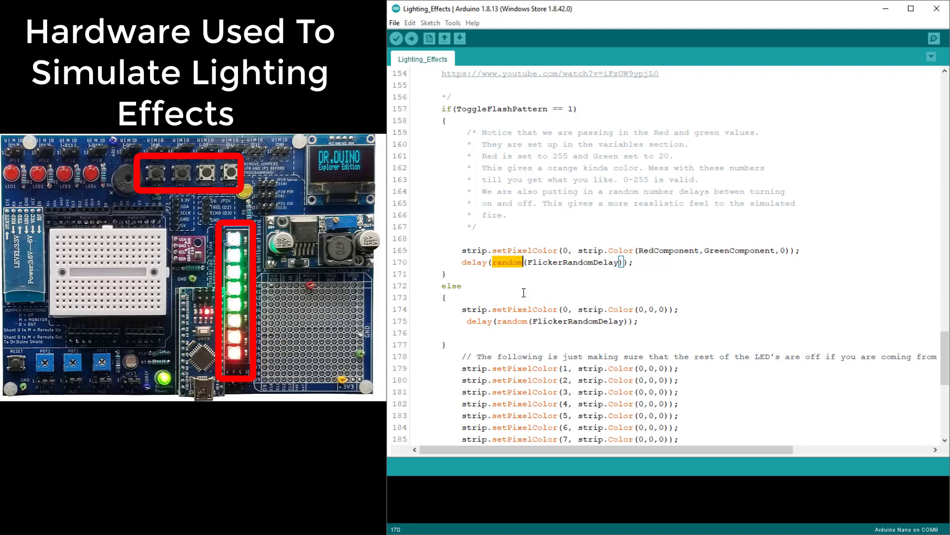
double_click(571, 262)
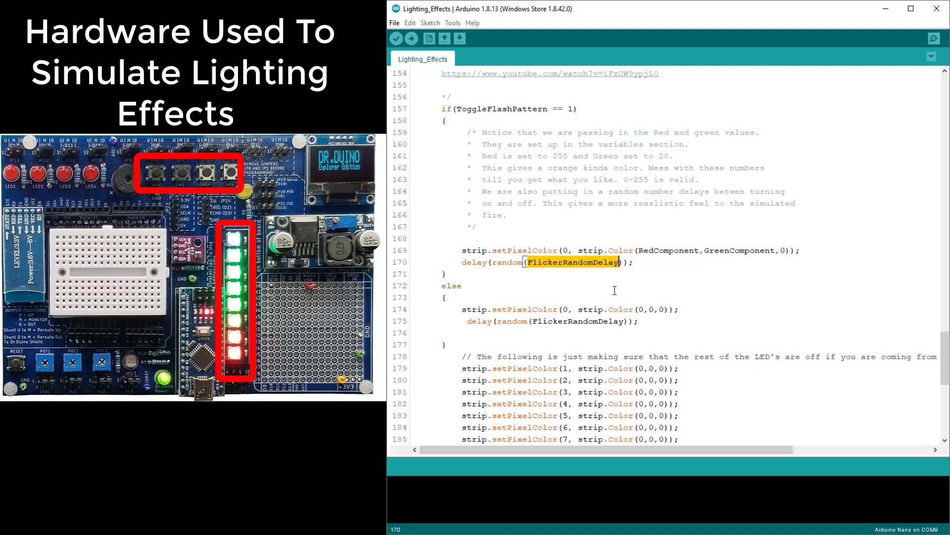
mouse_move(443, 173)
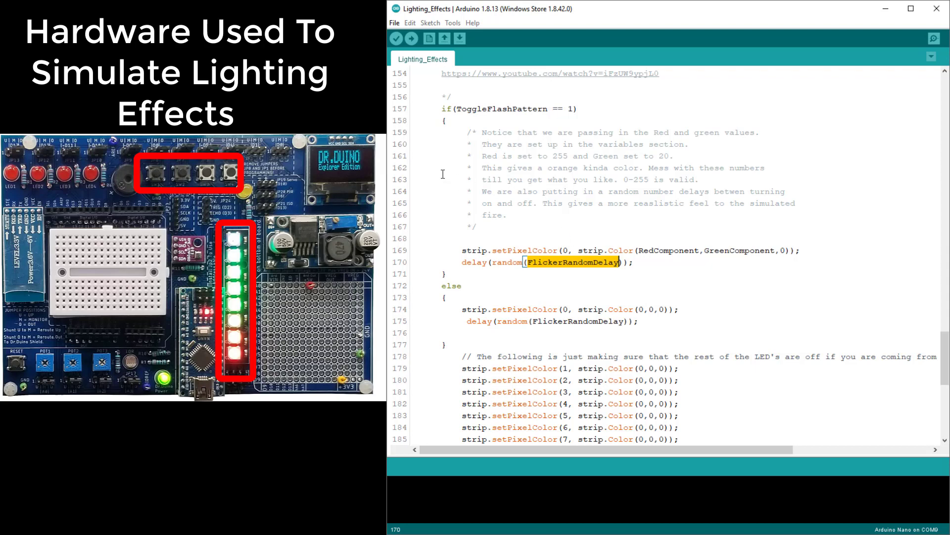
mouse_move(677, 253)
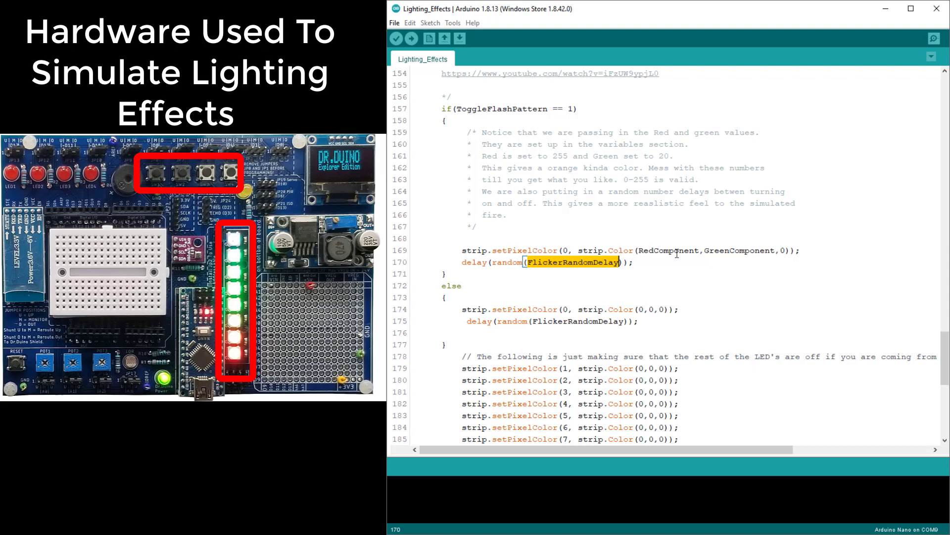
mouse_move(571, 250)
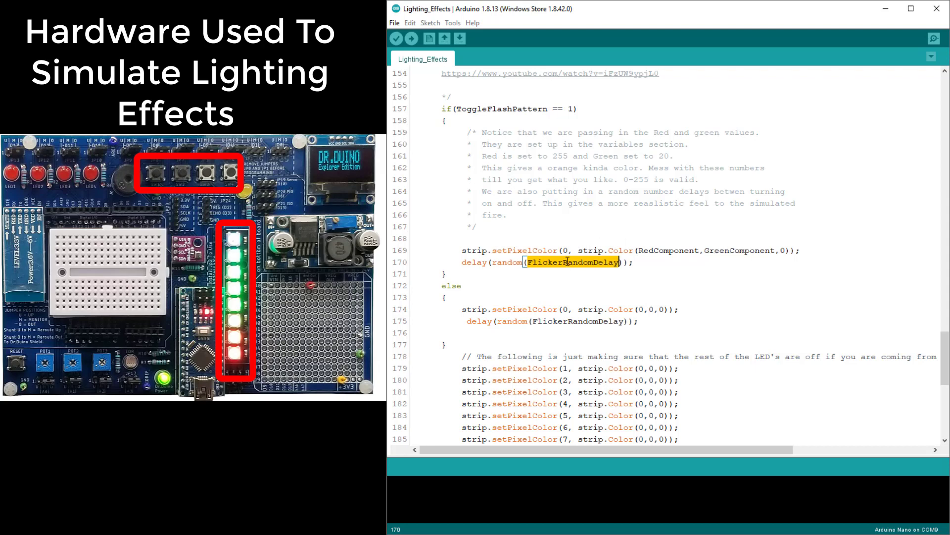
mouse_move(504, 117)
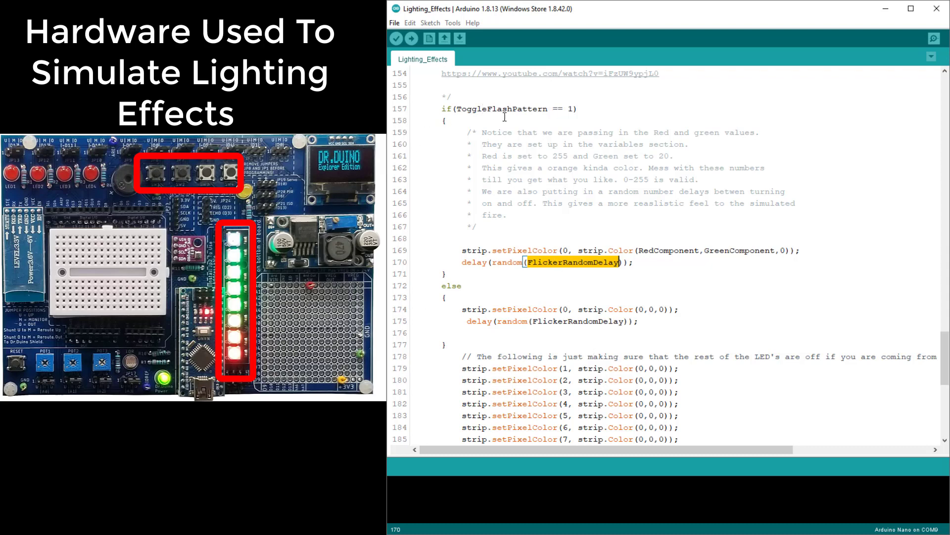
scroll(down, 3)
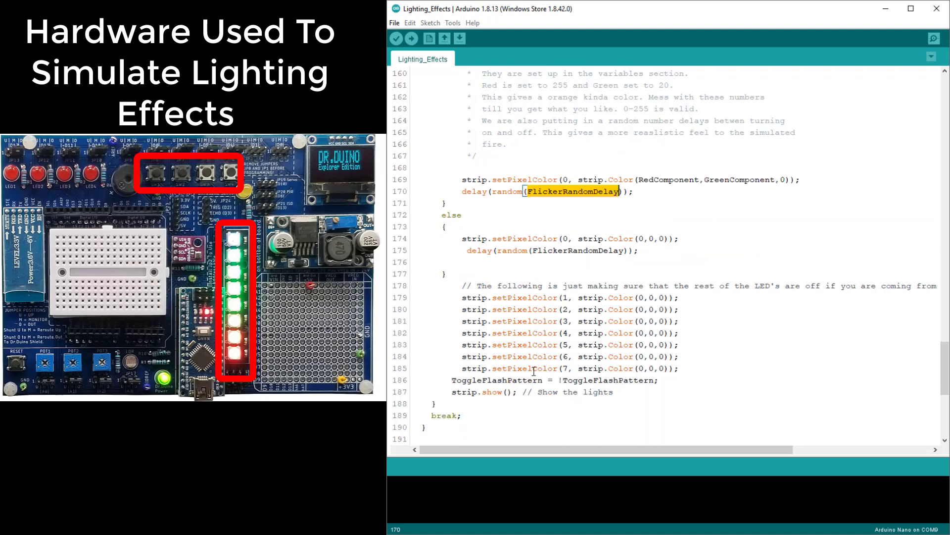
scroll(up, 3)
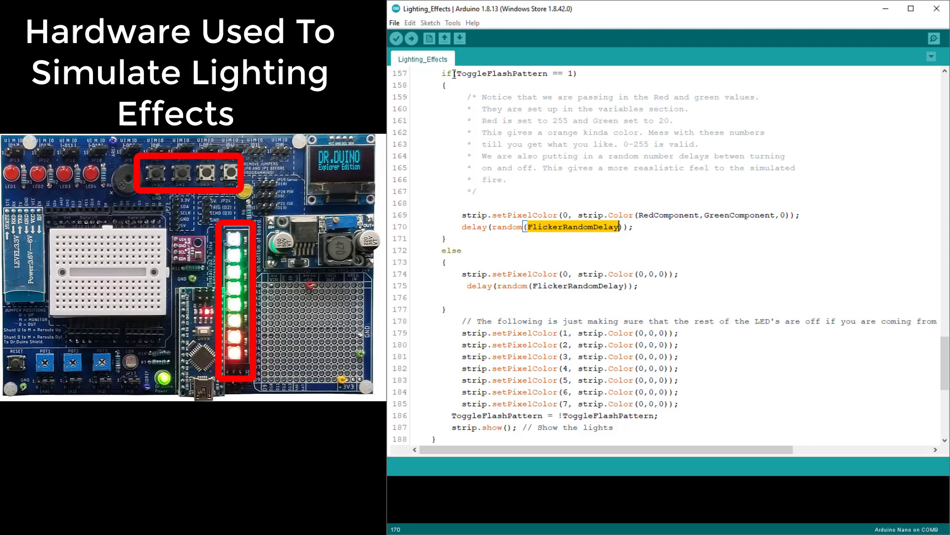
mouse_move(643, 230)
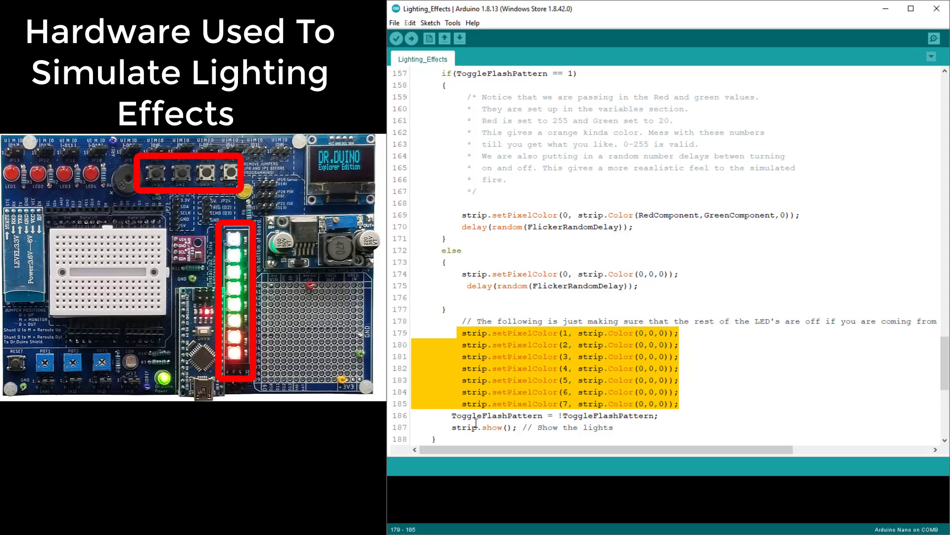
click(452, 415)
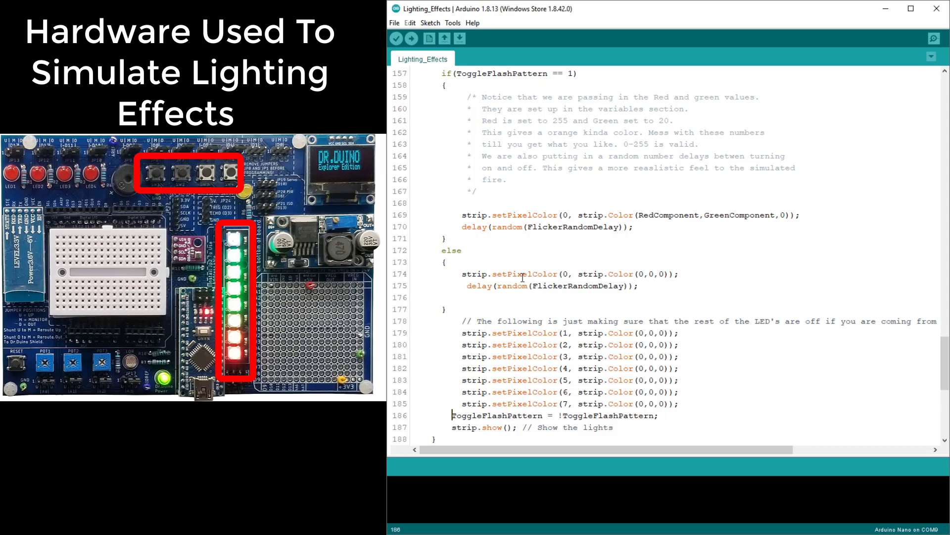
mouse_move(614, 285)
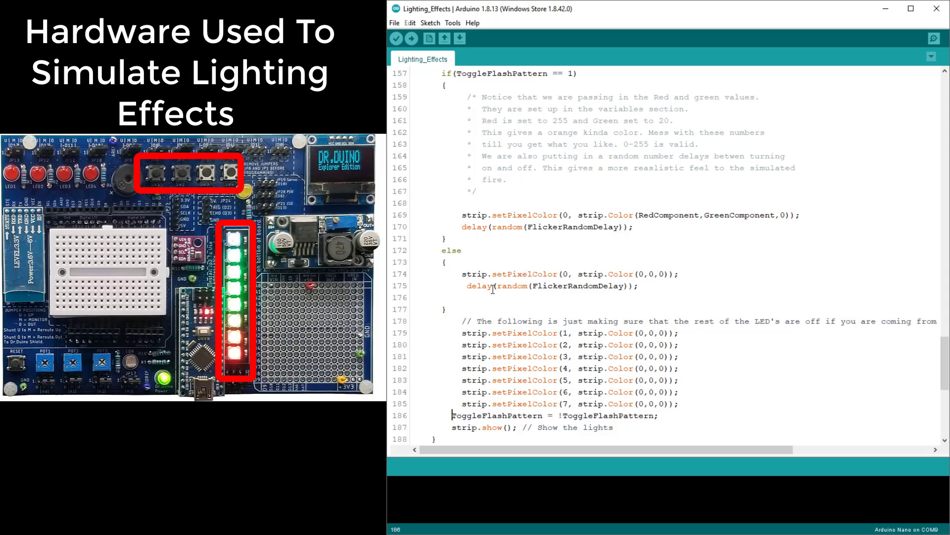
mouse_move(506, 285)
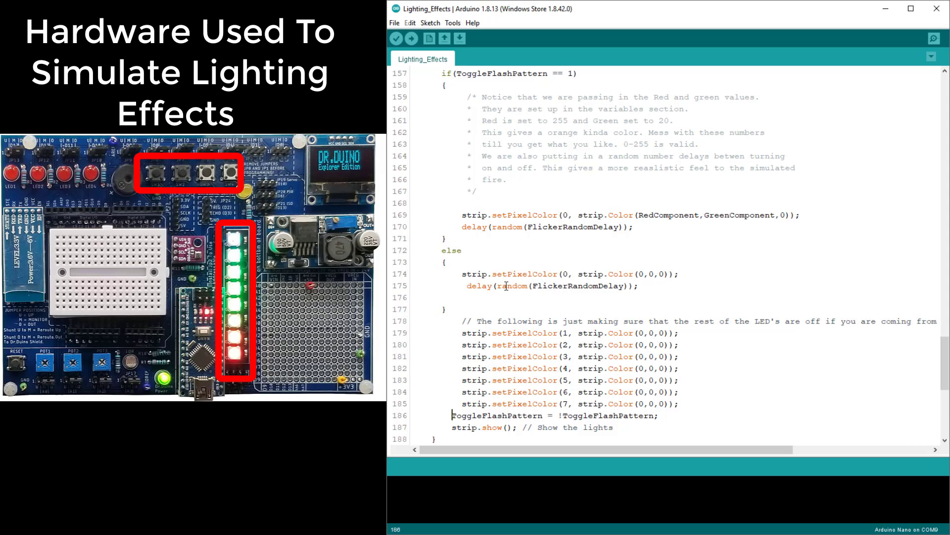